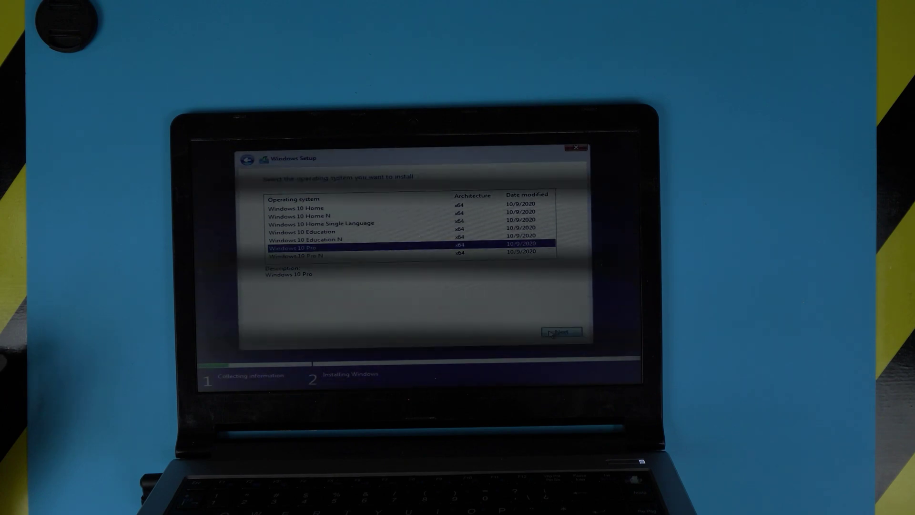
# Continue with Windows 10 Pro as the edition to install
pyautogui.click(561, 331)
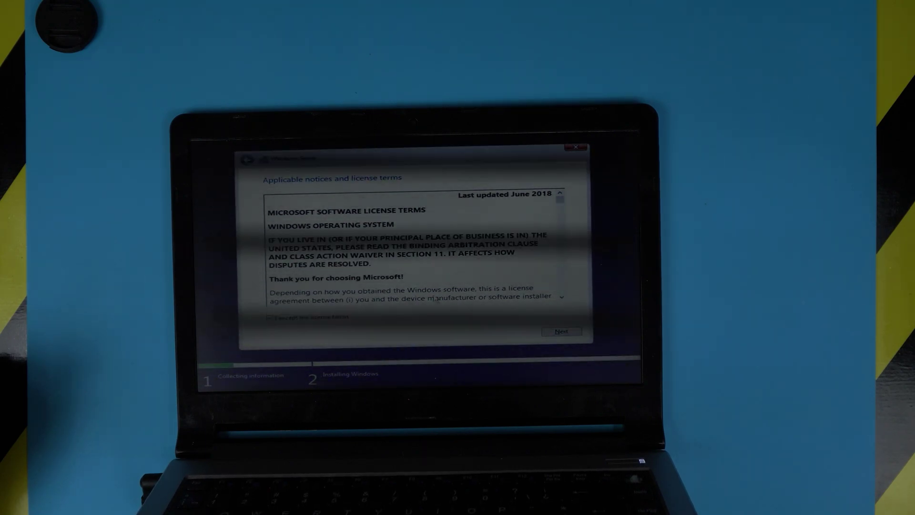
pyautogui.click(271, 317)
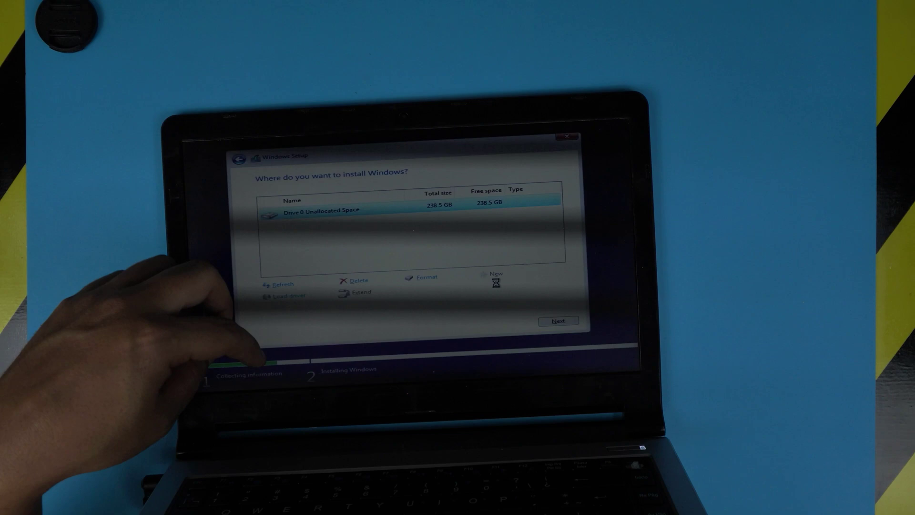
# Delete Drive 0 Partition 1 and begin installing onto the unallocated space
pyautogui.click(495, 274)
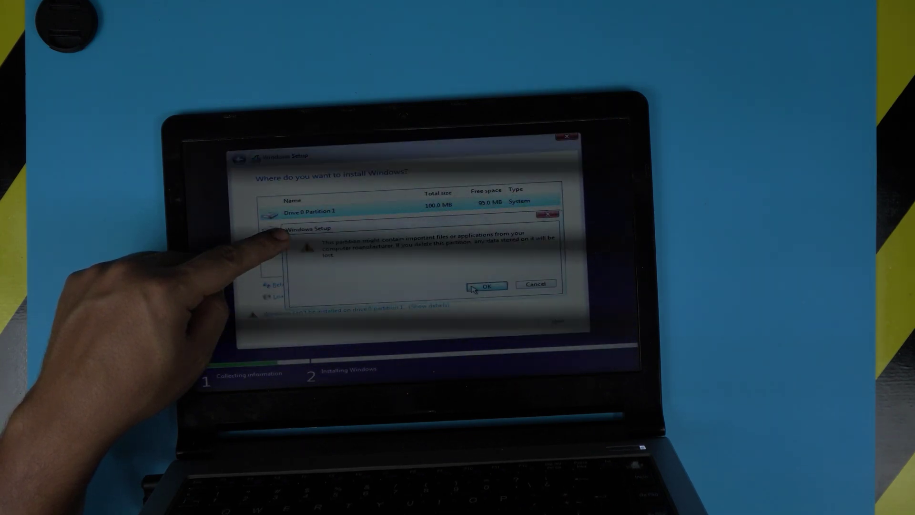
pyautogui.click(486, 286)
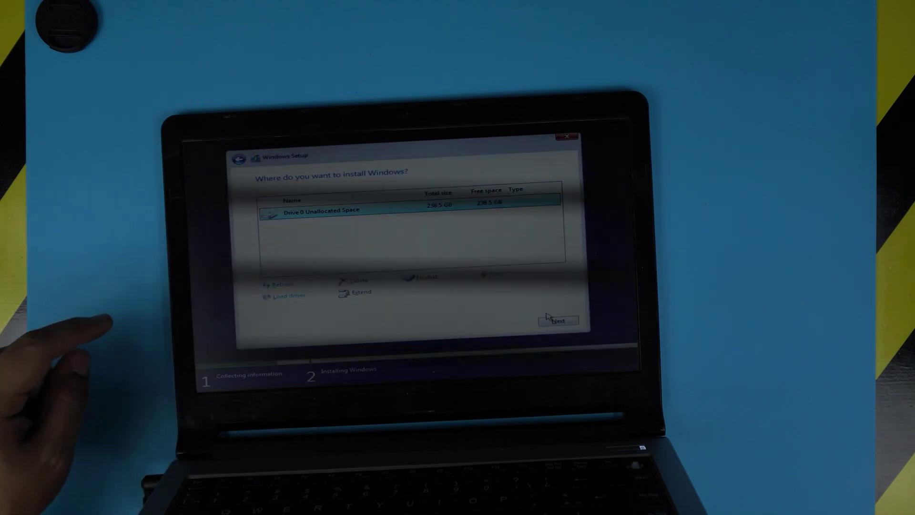
pyautogui.click(558, 320)
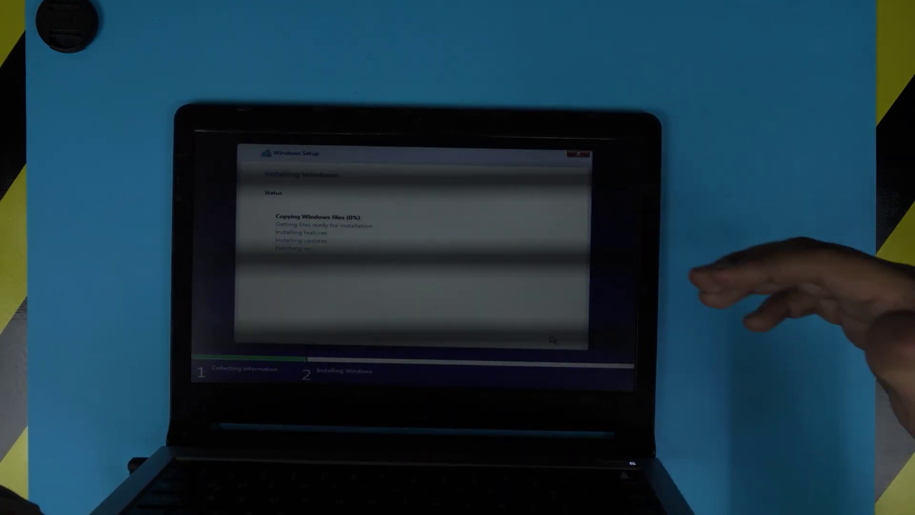